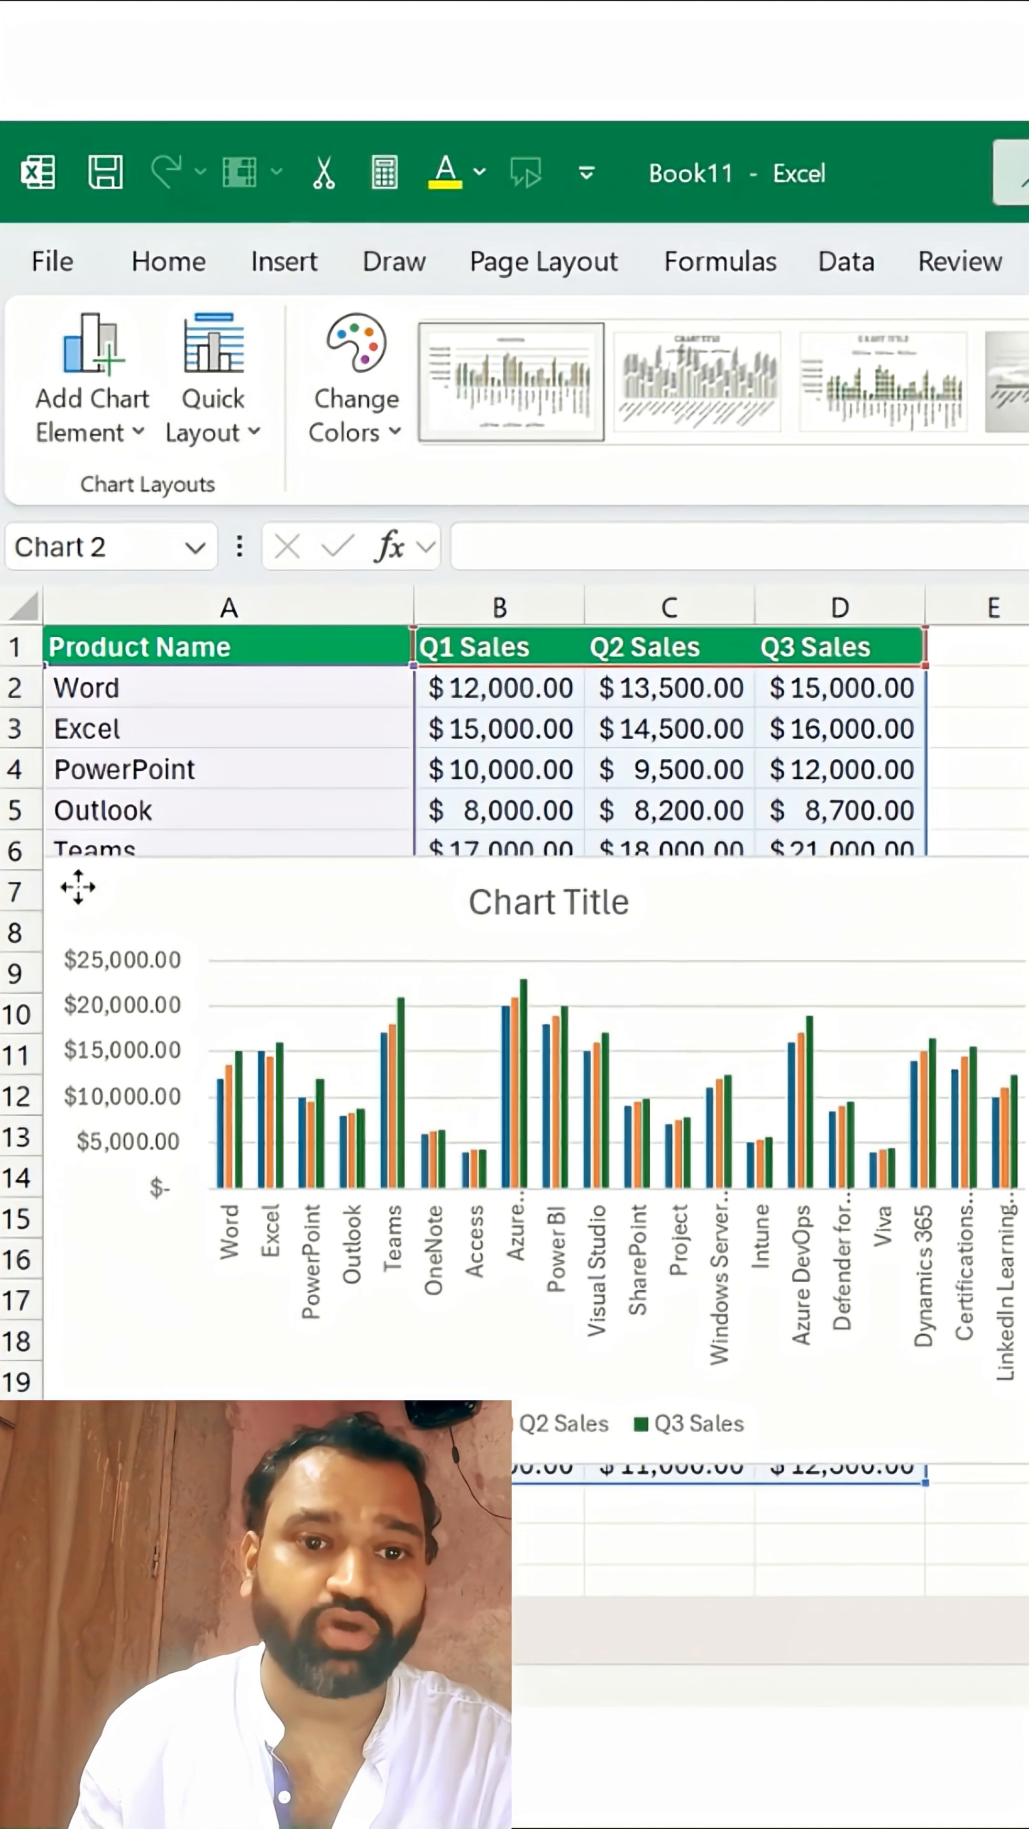
{"action": "mouse_move", "coordinate": [250, 1013]}
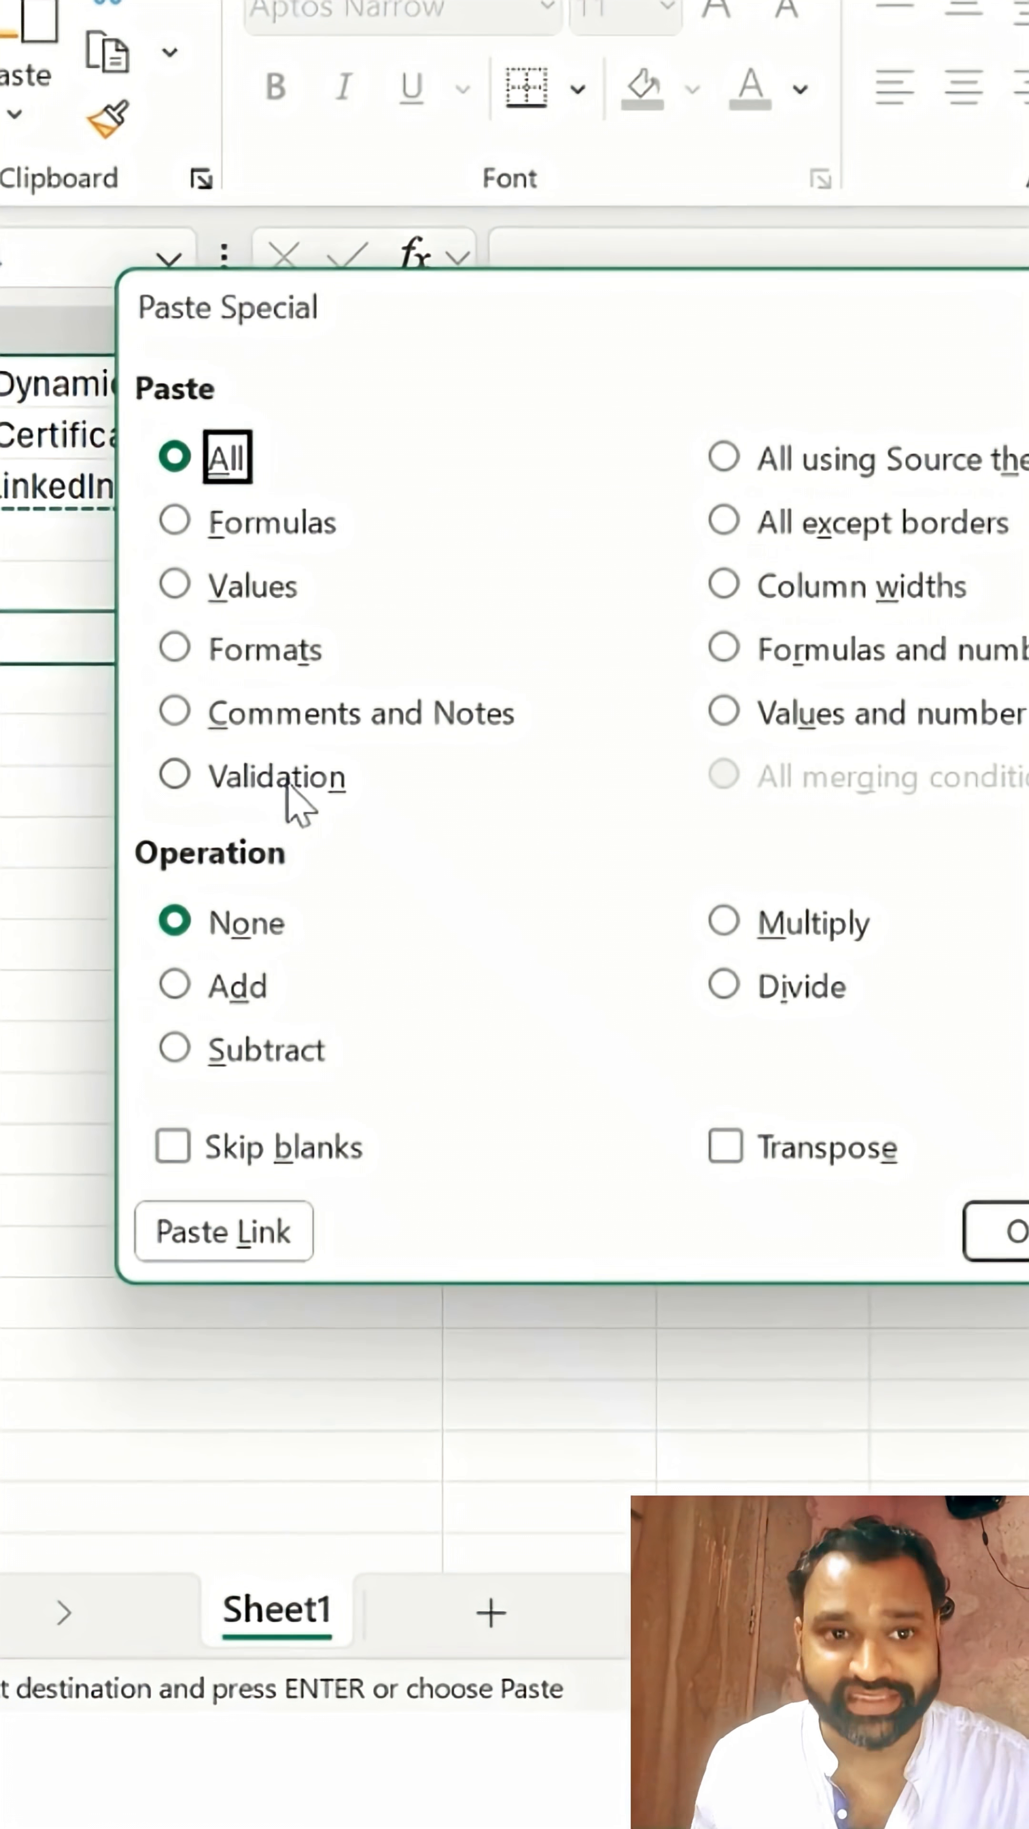
{"action": "mouse_move", "coordinate": [377, 741]}
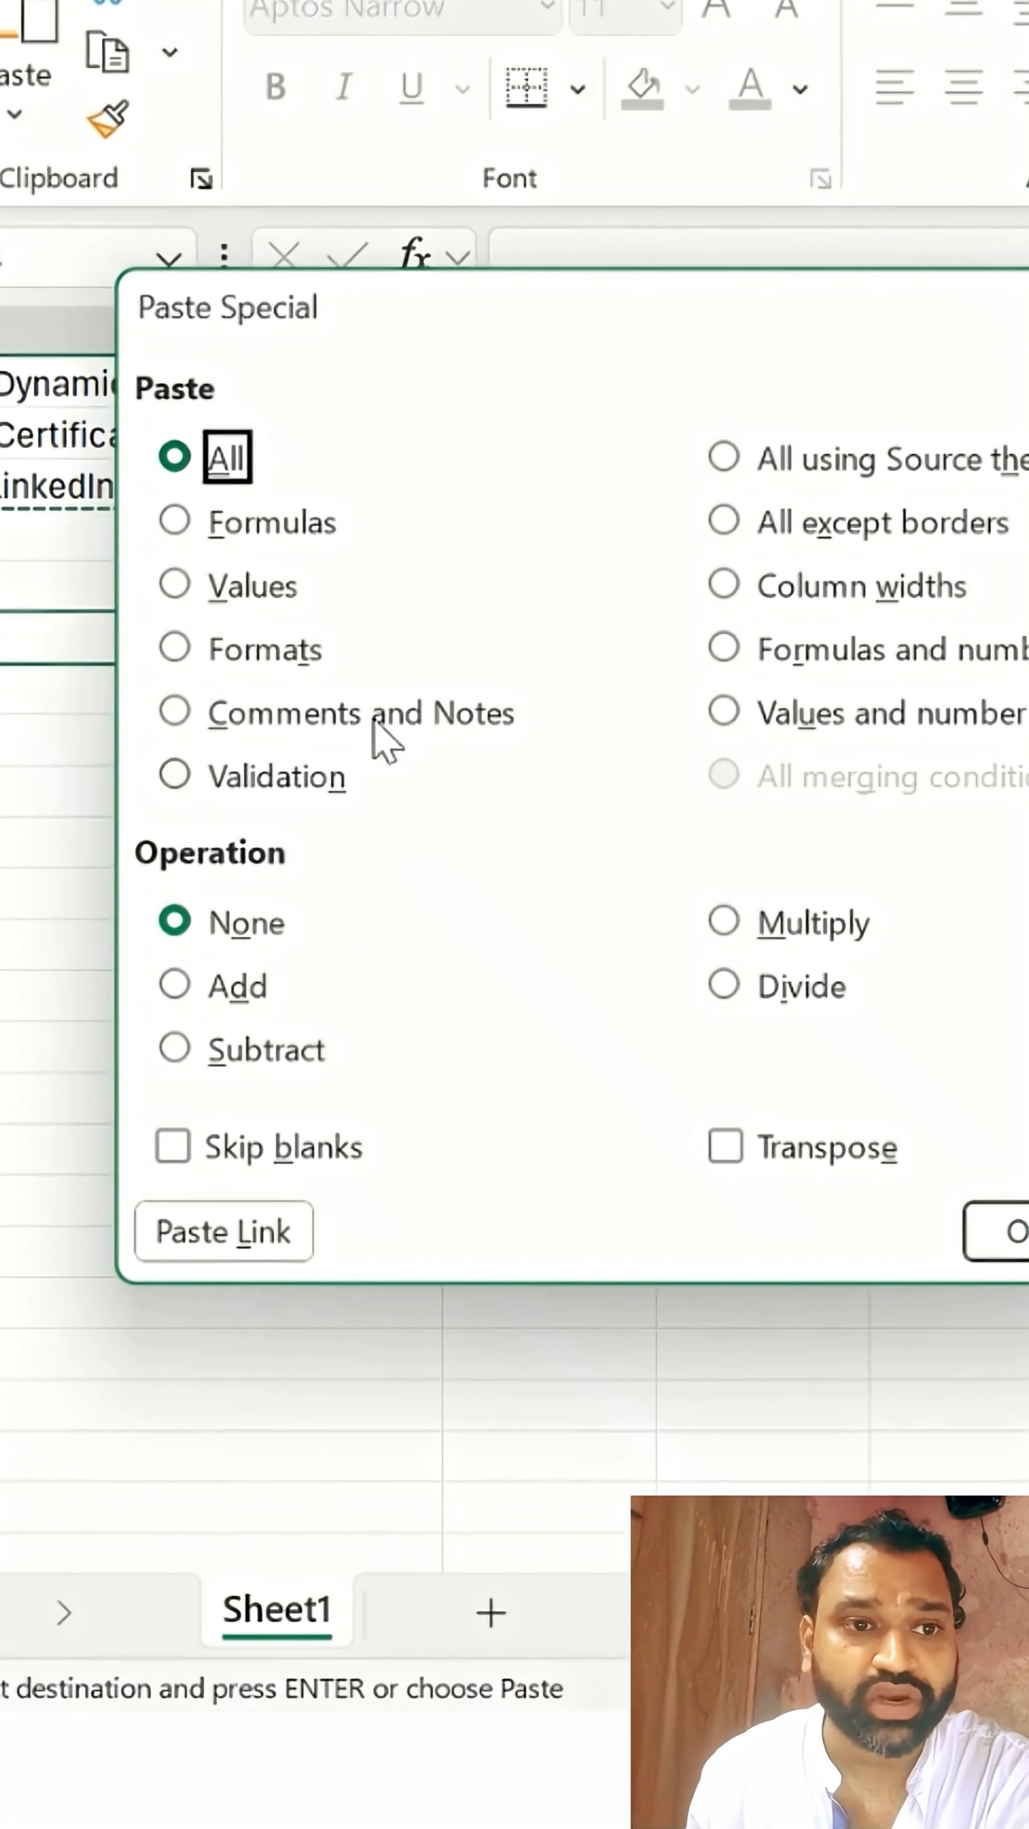
Choose Values (after briefly trying Formats) in Paste Special for the copied sales table
{"action": "left_click", "coordinate": [176, 585]}
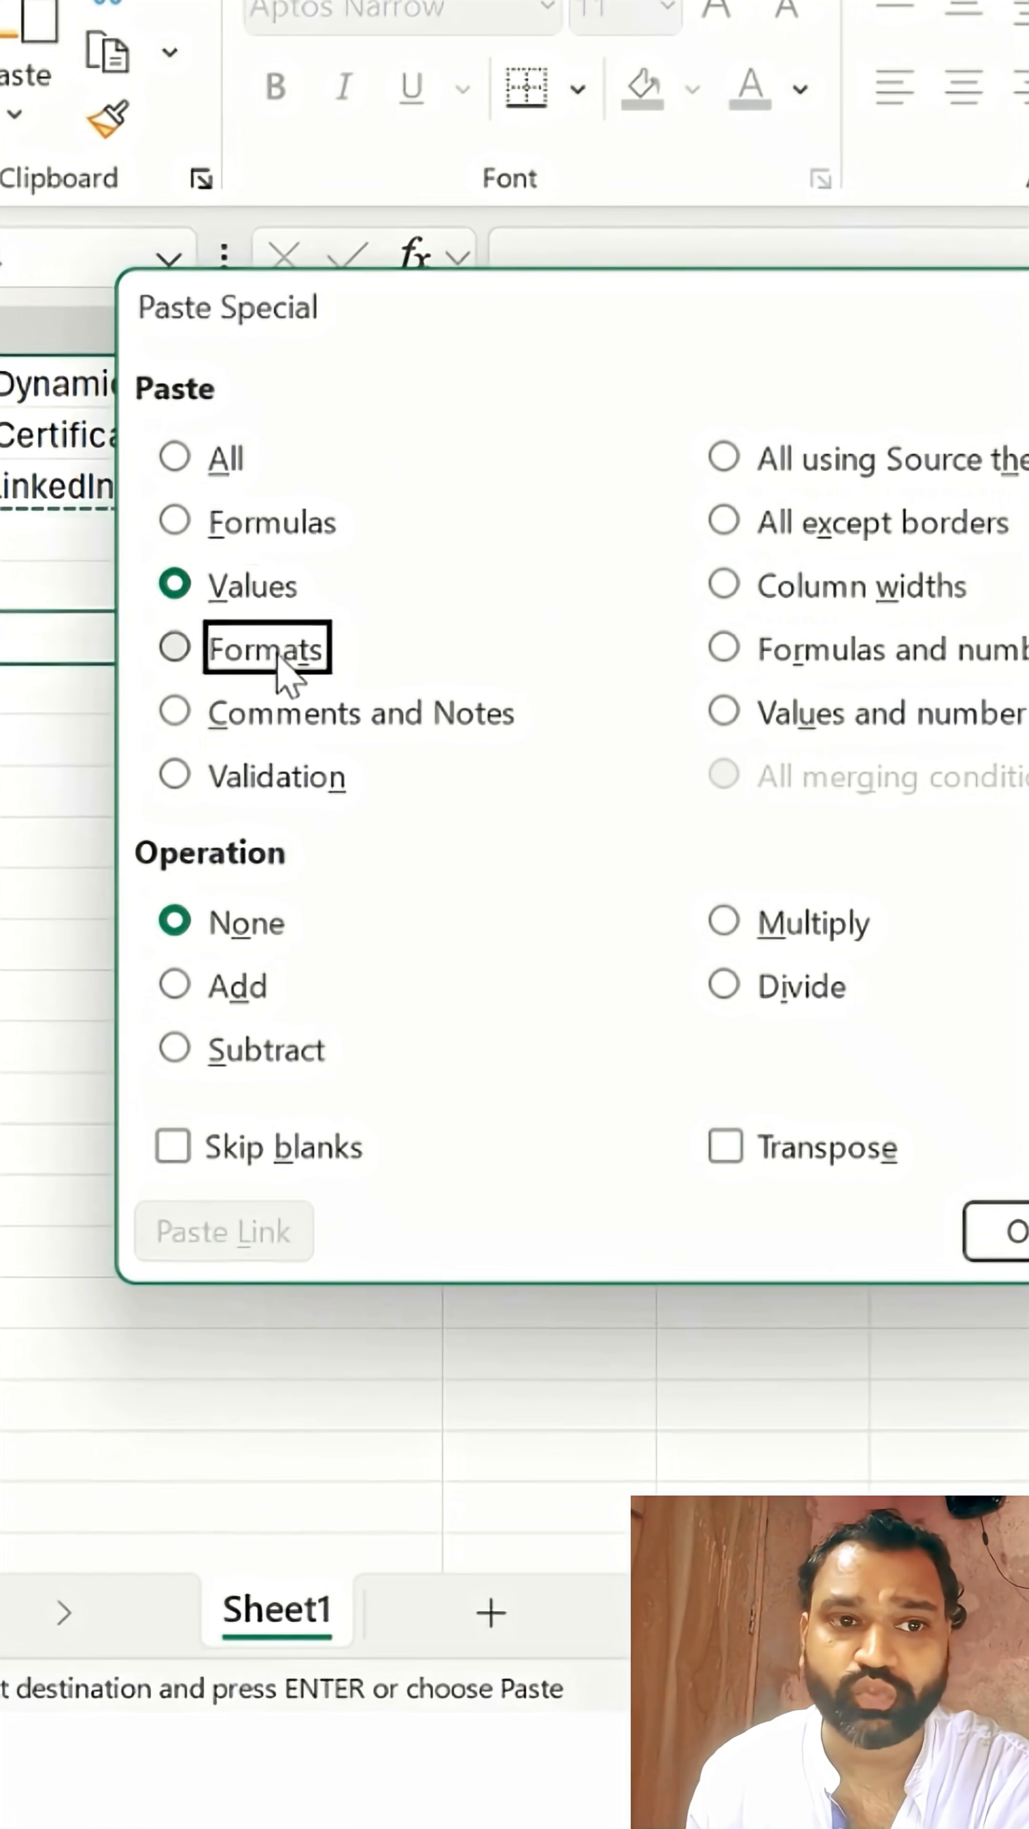
{"action": "left_click", "coordinate": [174, 648]}
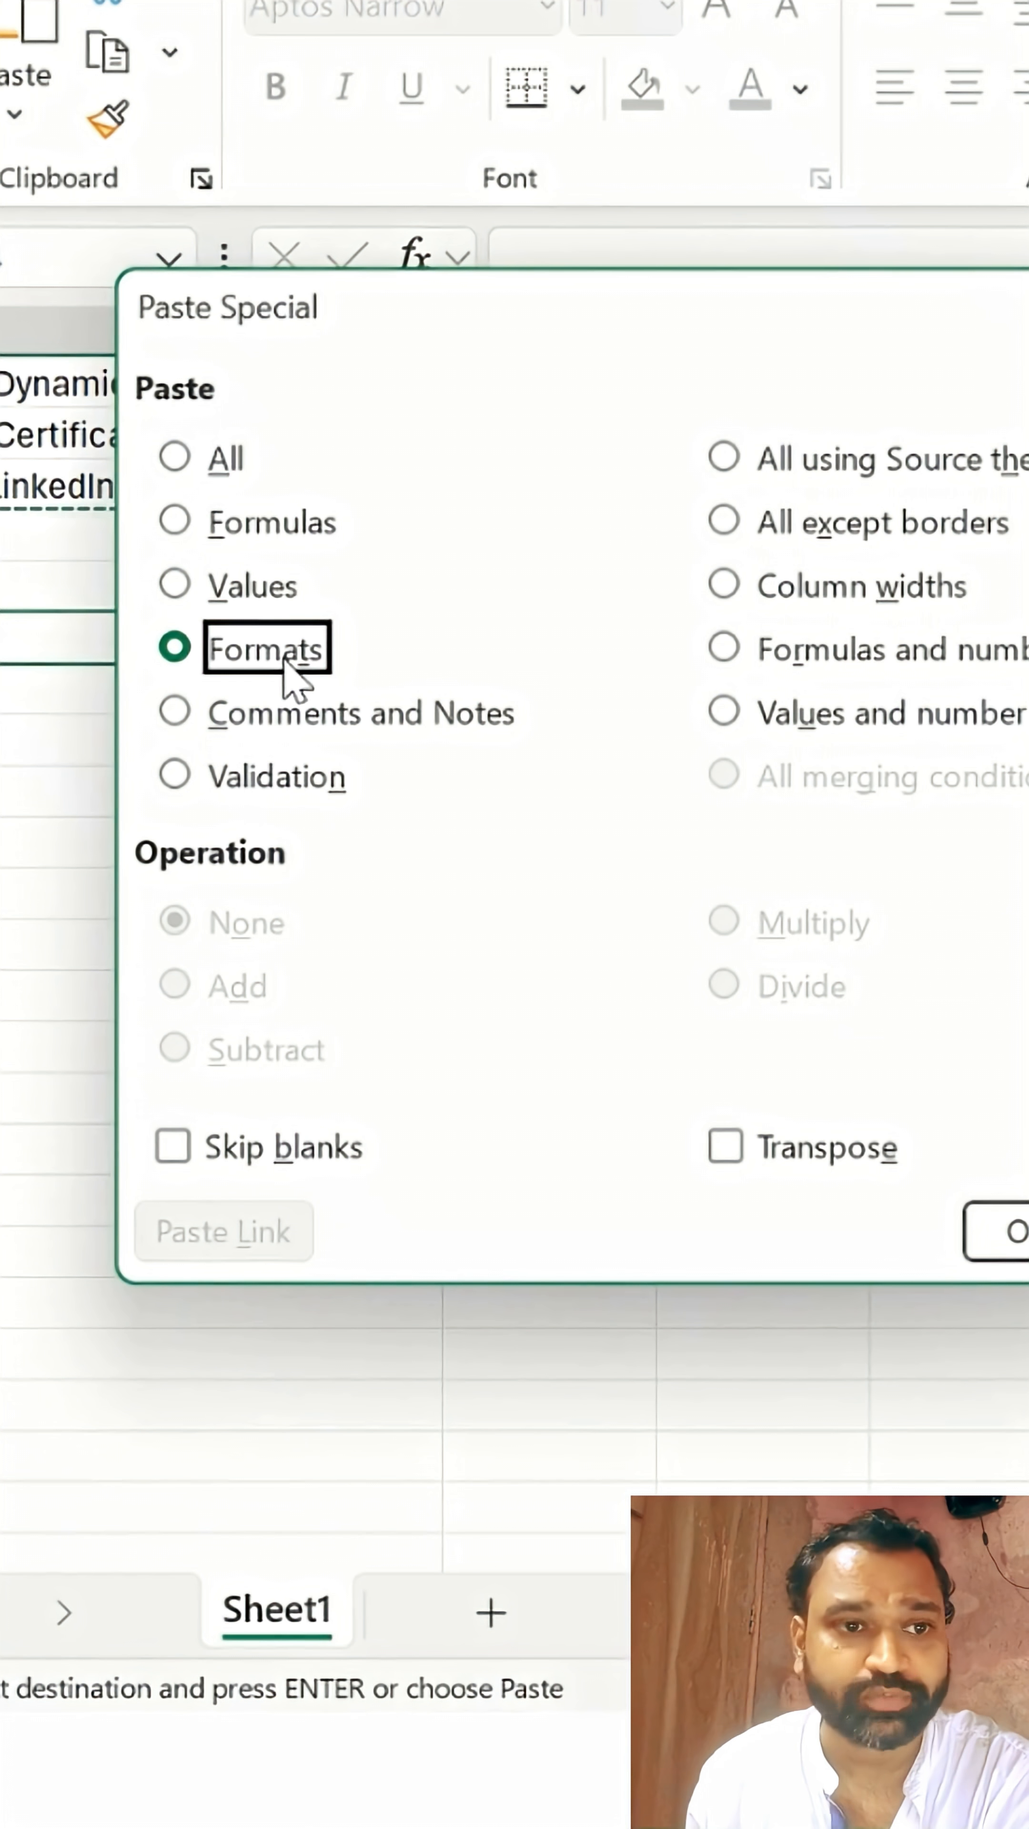
{"action": "left_click", "coordinate": [173, 584]}
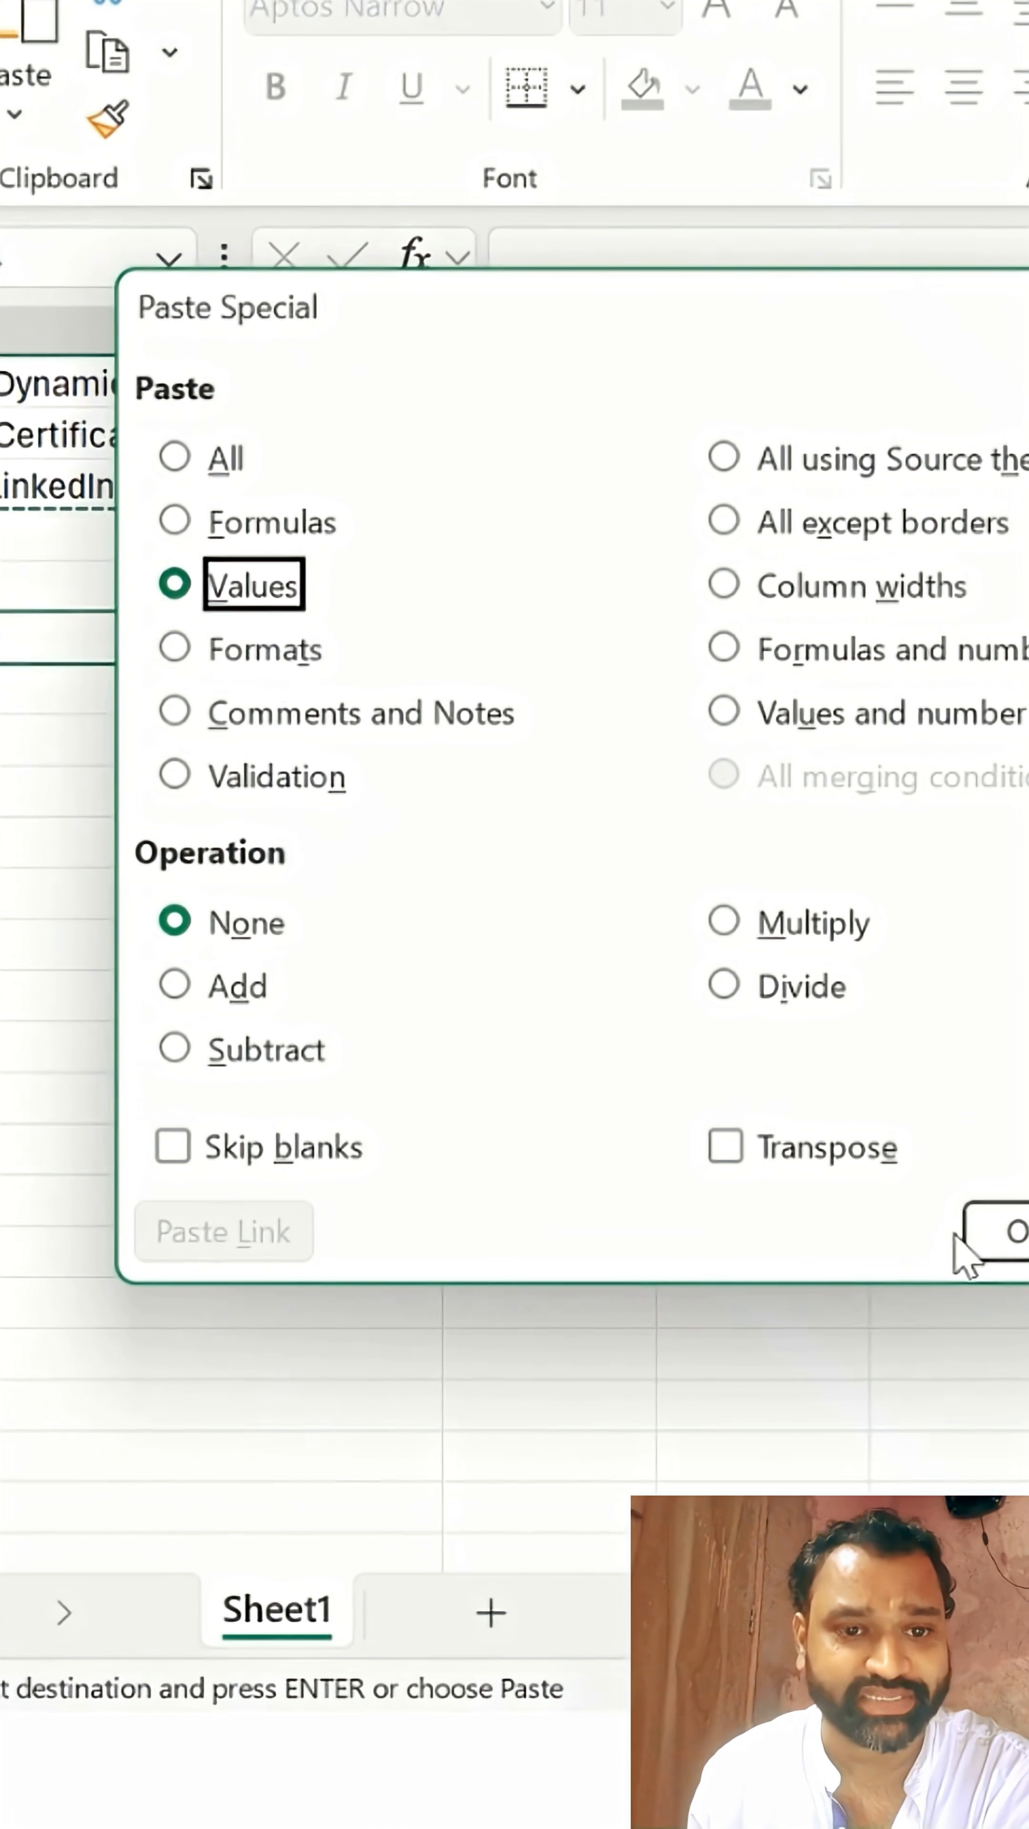
{"action": "left_click", "coordinate": [1015, 1233]}
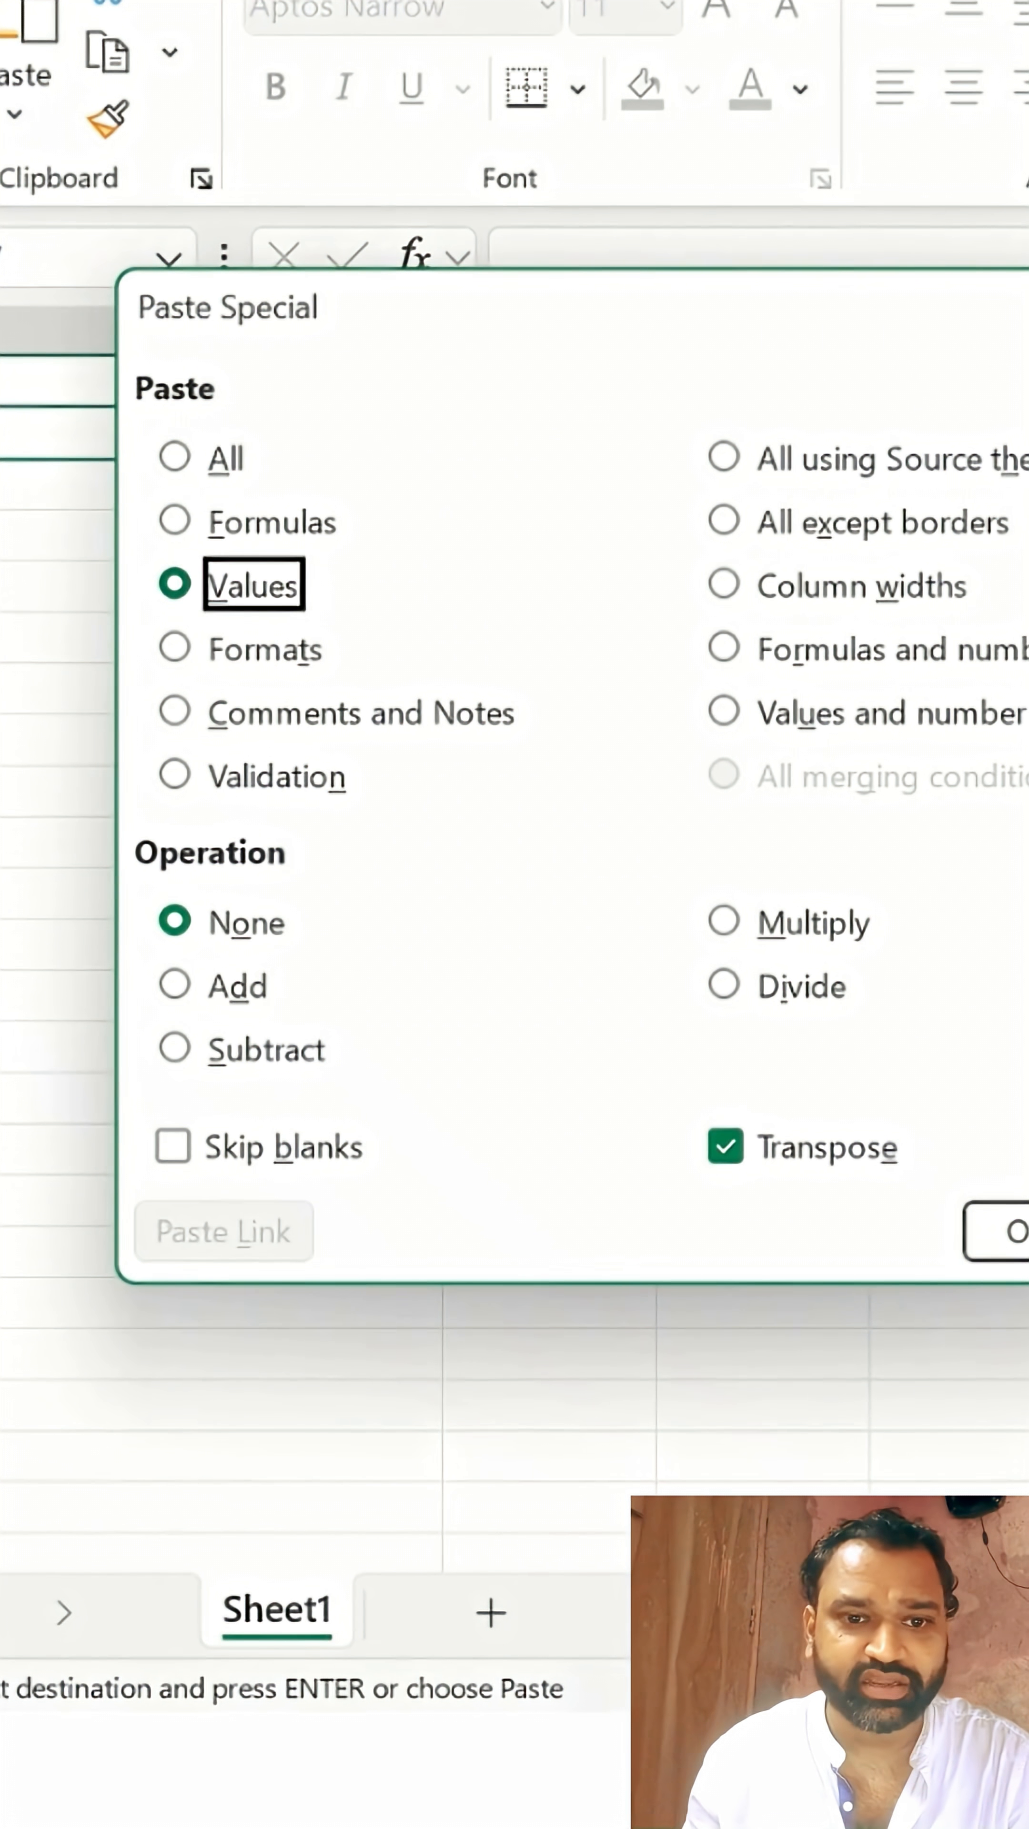
Confirm Paste Special so the sales data lands as transposed plain values
{"action": "left_click", "coordinate": [1015, 1233]}
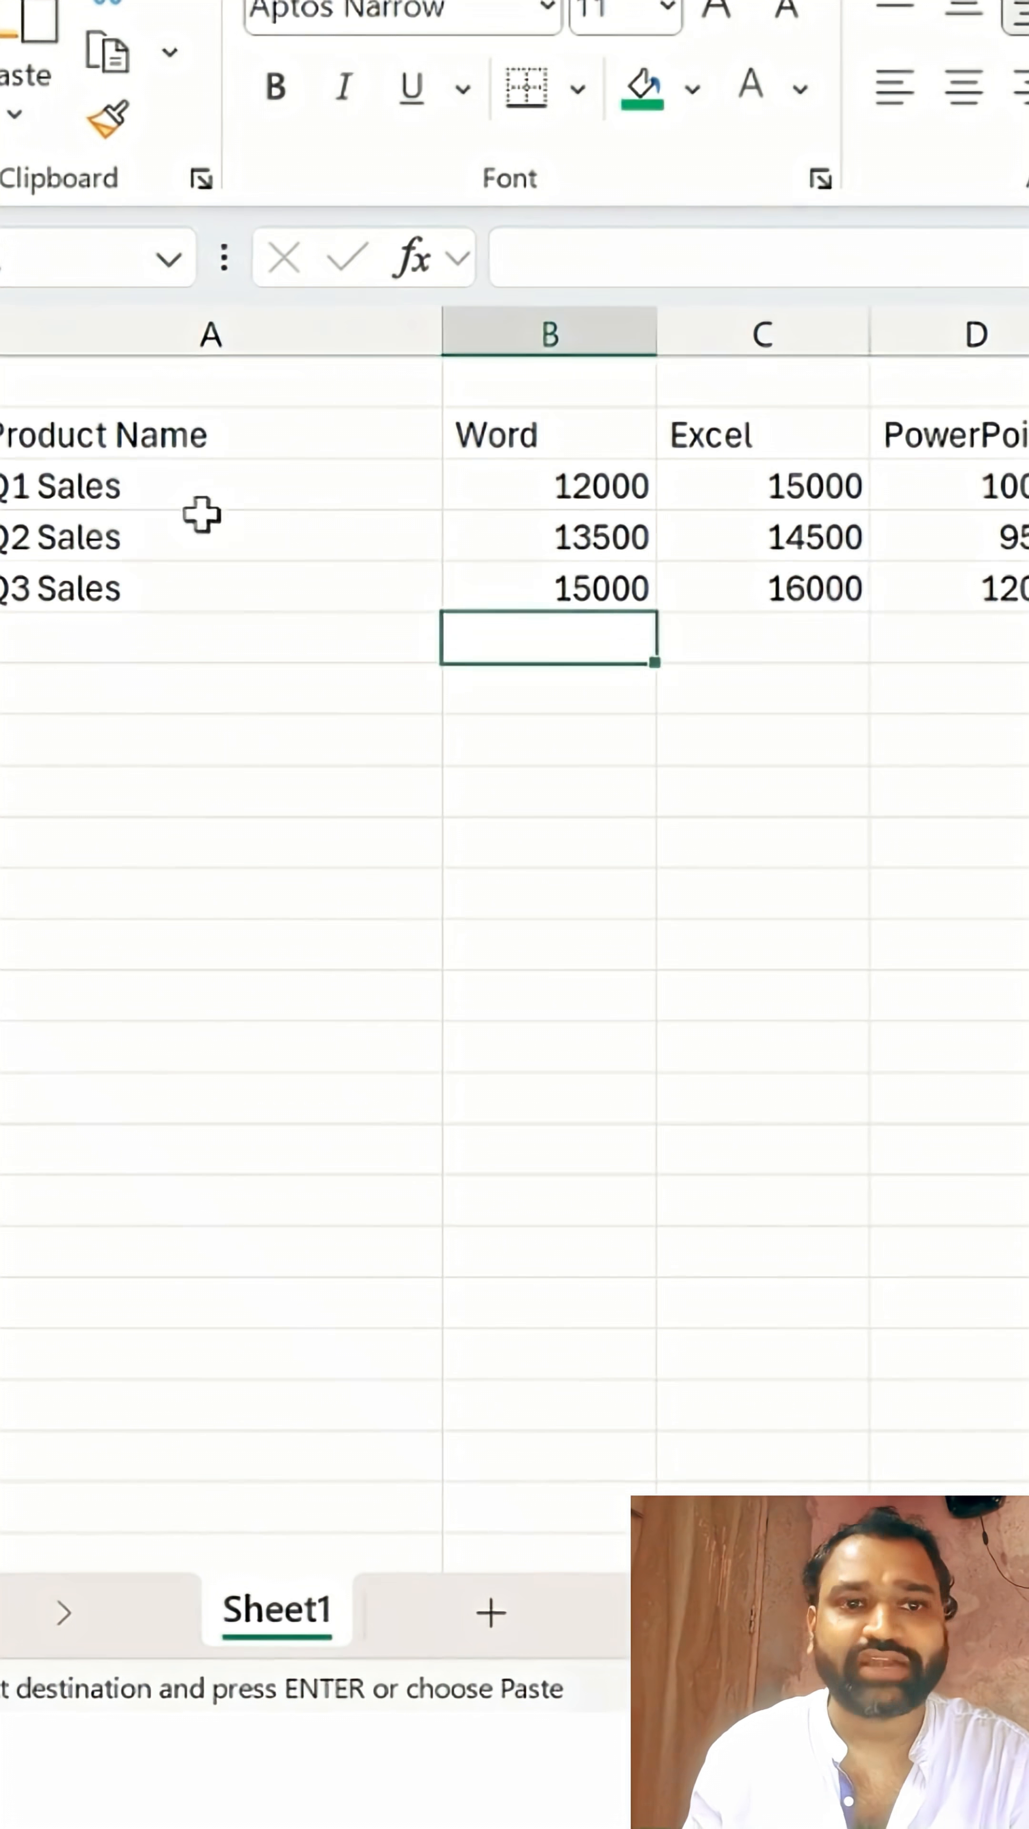